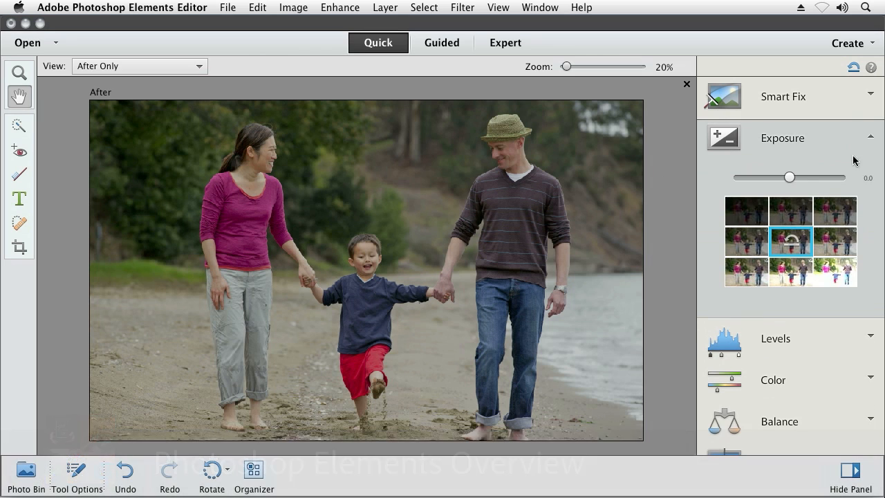
- Brighten the family beach photo to exposure 1.0 using the brighter thumbnail
click(836, 240)
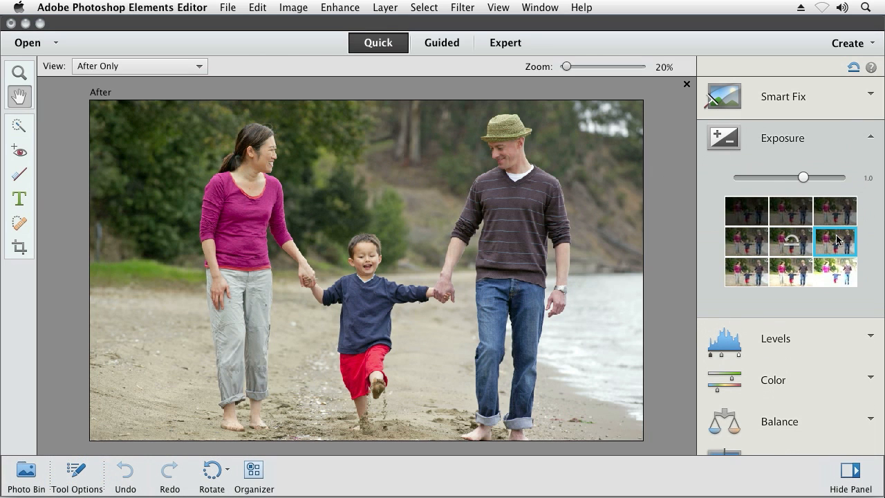
click(505, 42)
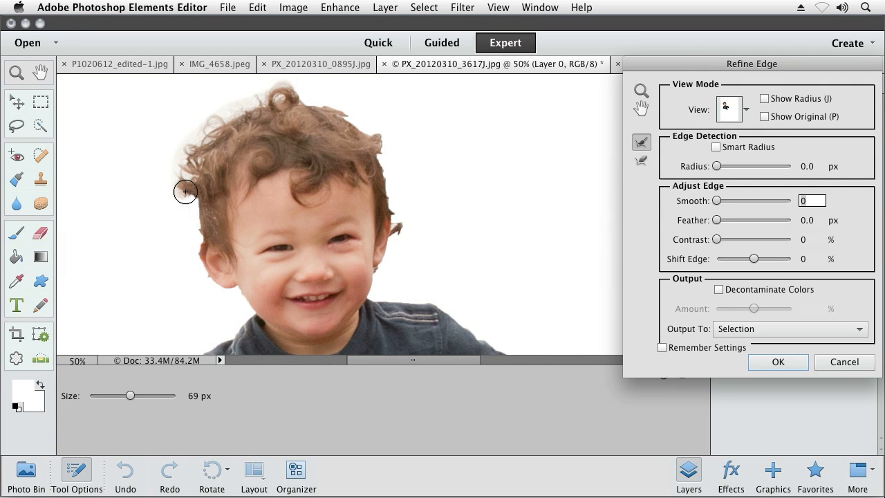
- Refine the selection edge around the boy's curly hair and composite him over a cloudy sky
click(777, 362)
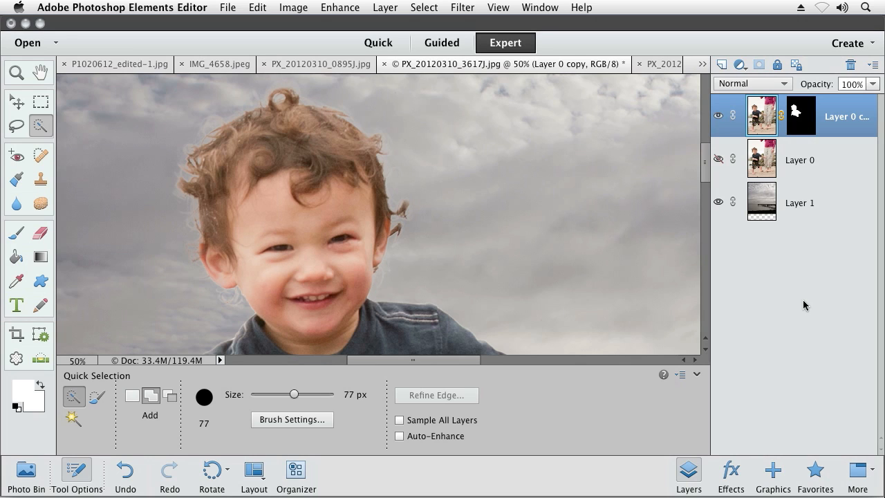
click(441, 43)
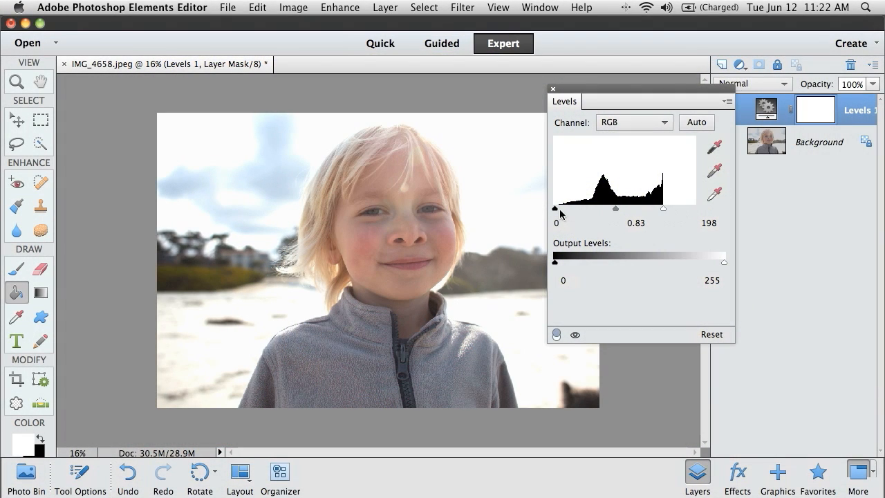
- Switch through the Quick, Guided and Expert workspaces for the blond child's photo, ending in Expert
click(380, 43)
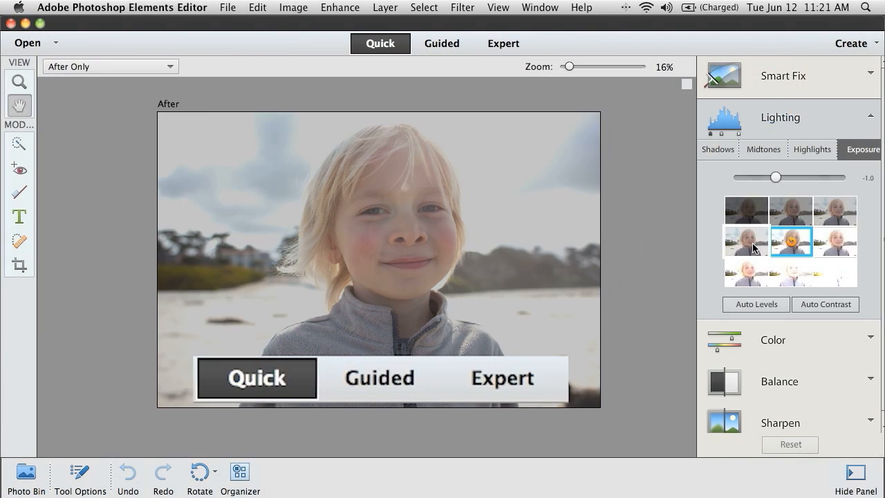
click(441, 43)
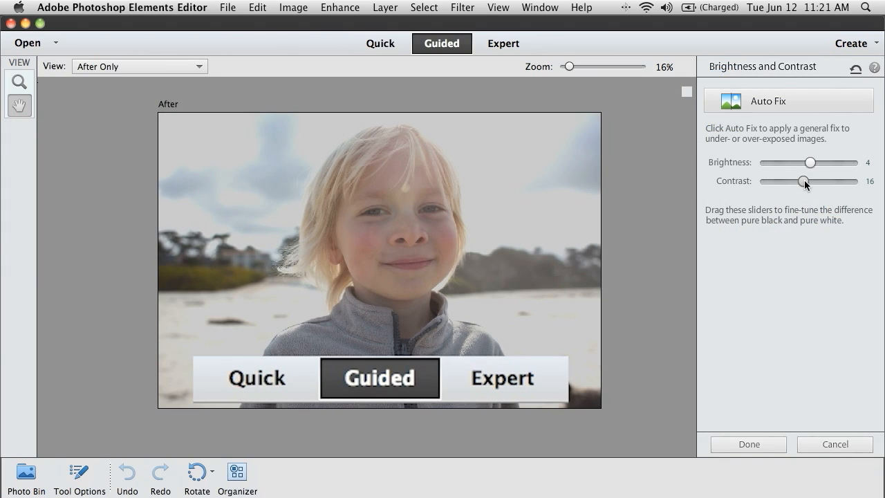
click(503, 42)
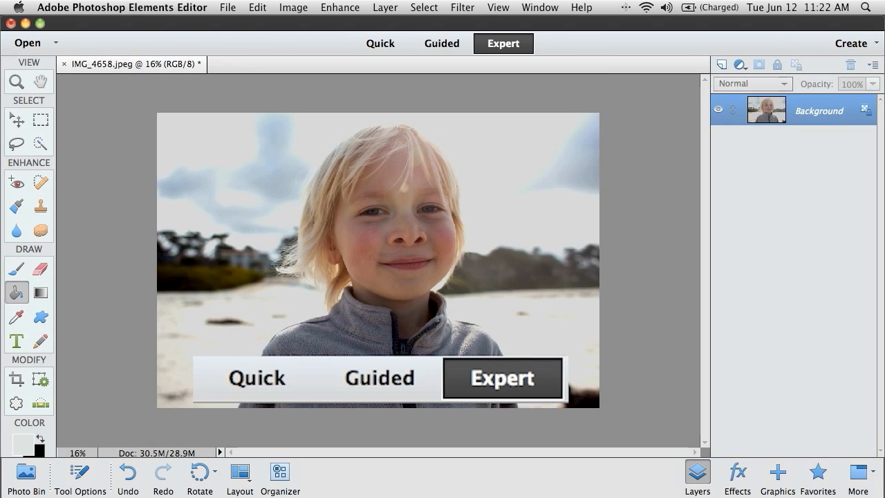
- View the collection grouped by People, then by Places on the California map
click(280, 477)
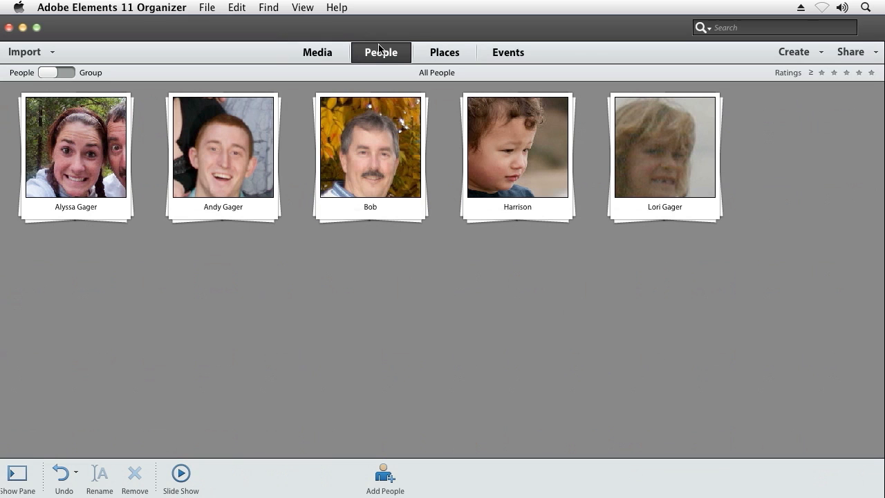
click(446, 53)
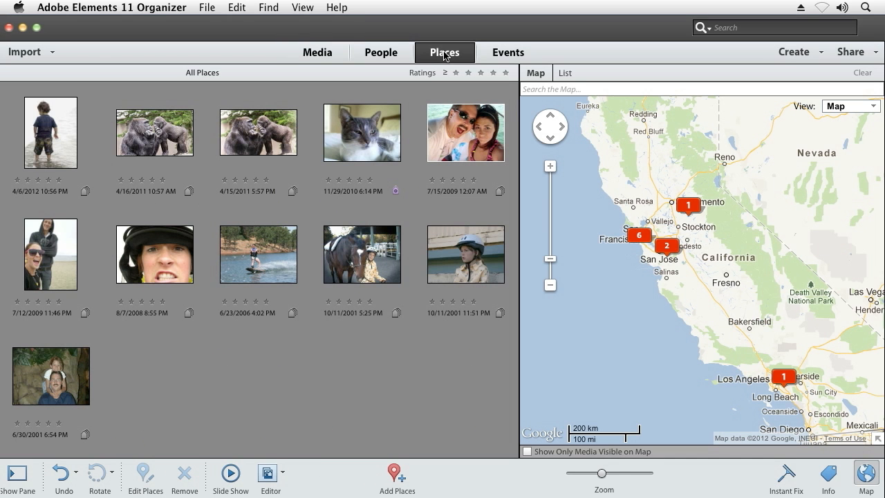
click(508, 53)
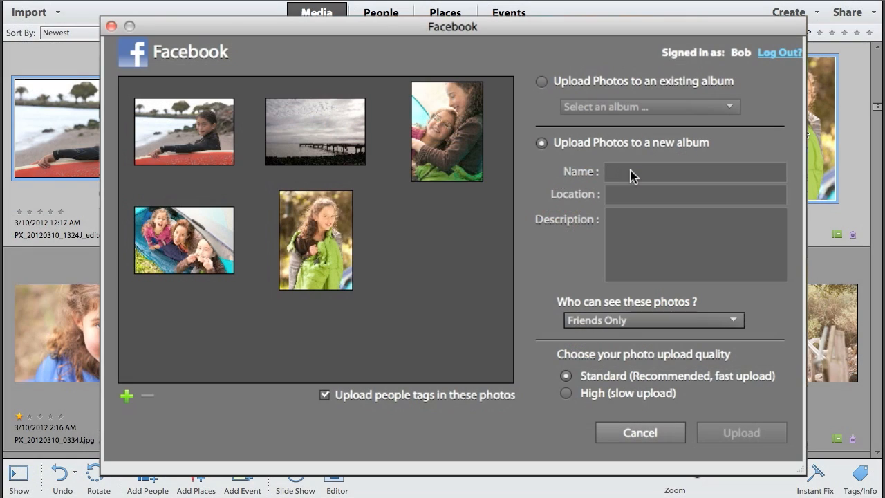
- Upload the five beach photos to the new Facebook album 'Fun at the beach', visible to everyone
click(741, 432)
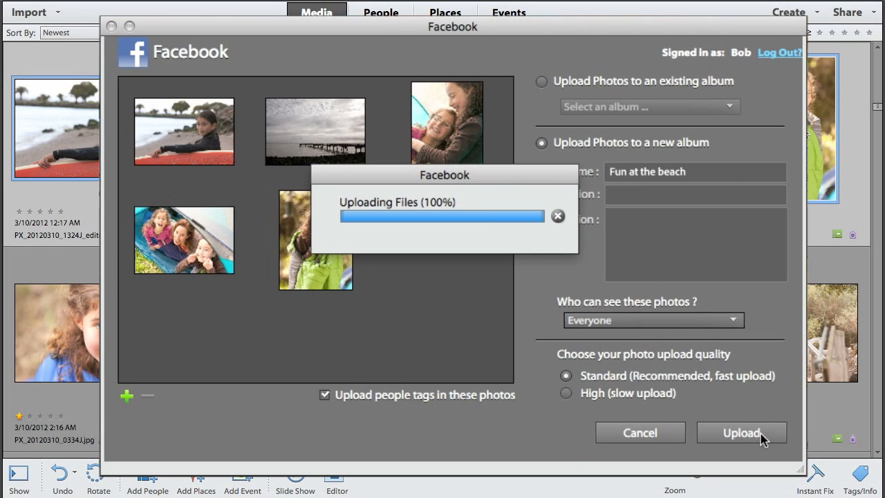
click(742, 432)
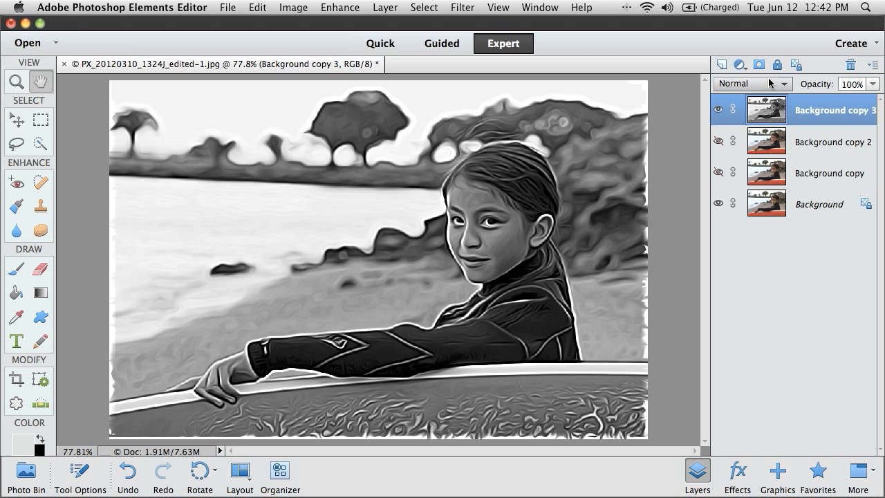
- Hide the black-and-white Background copy 3 layer to reveal the girl's colourful painted look
click(719, 109)
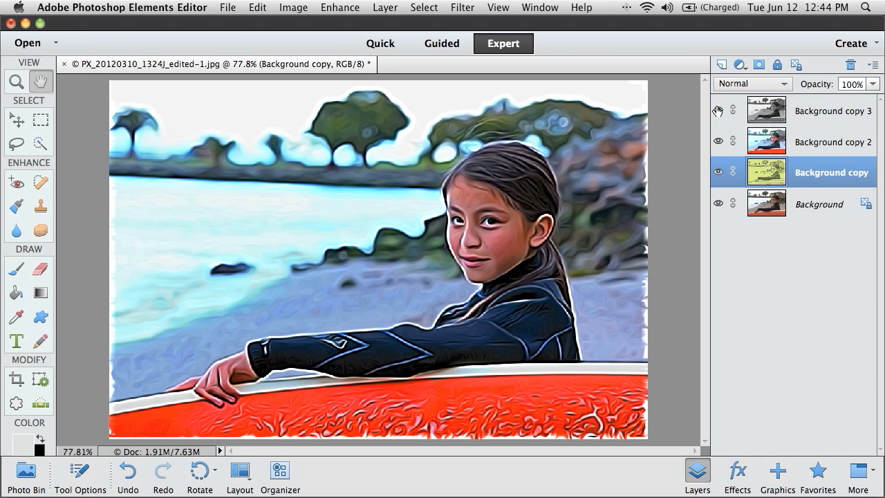